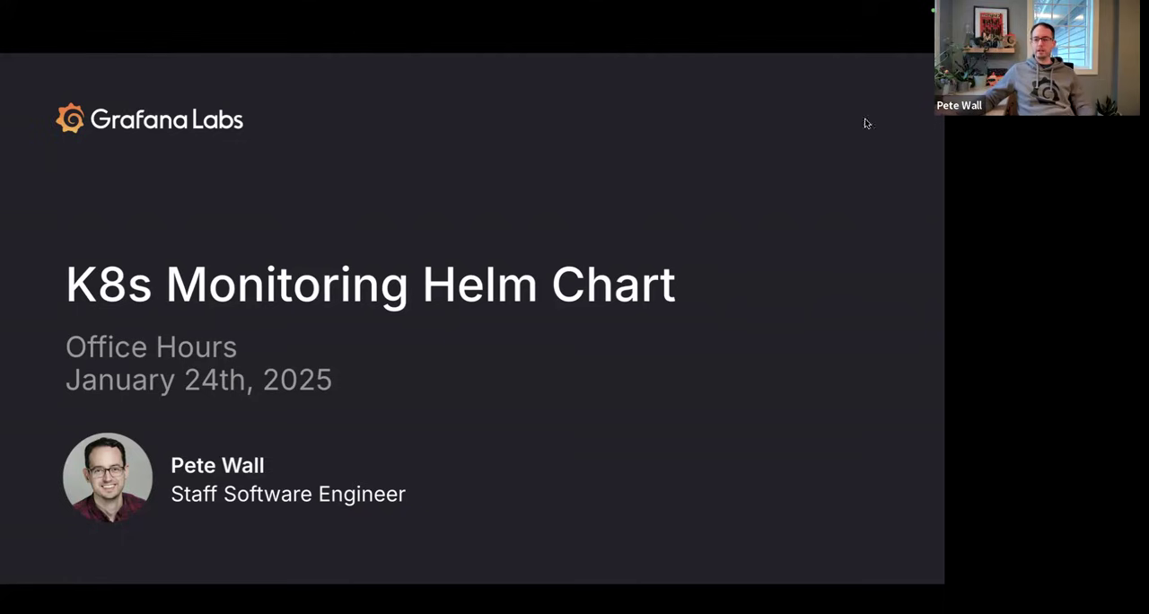
# Step: Advance from the office hours title slide to the 'K8s Monitoring Helm chart v2' section slide
pyautogui.press('Right')
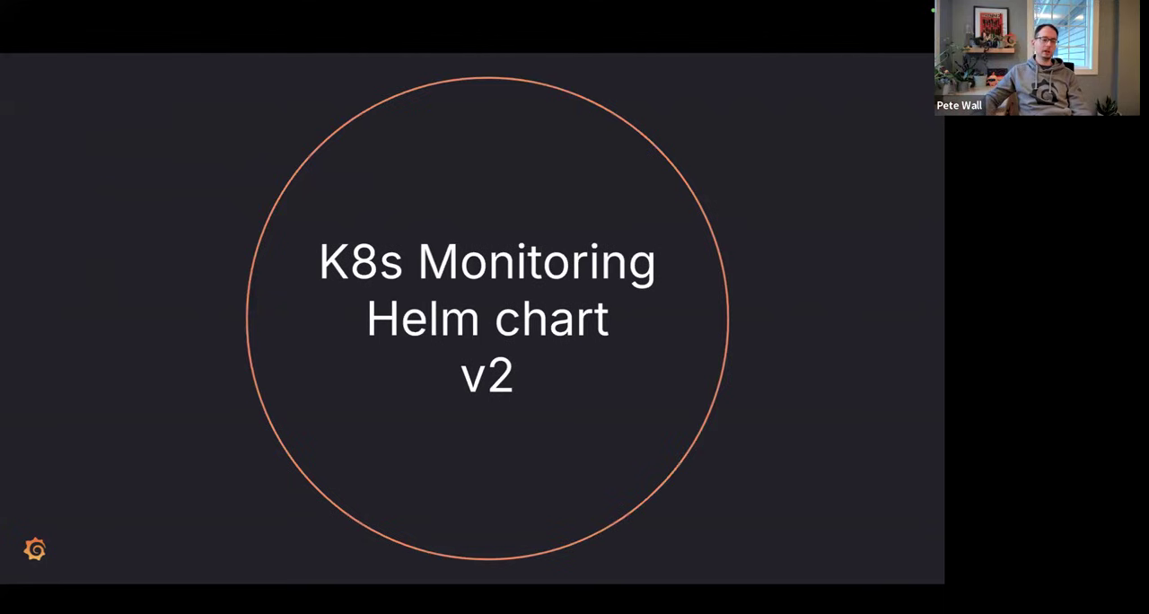
# Step: Advance to the 'K8s Monitoring Helm chart v2.1' section title slide
pyautogui.press('Right')
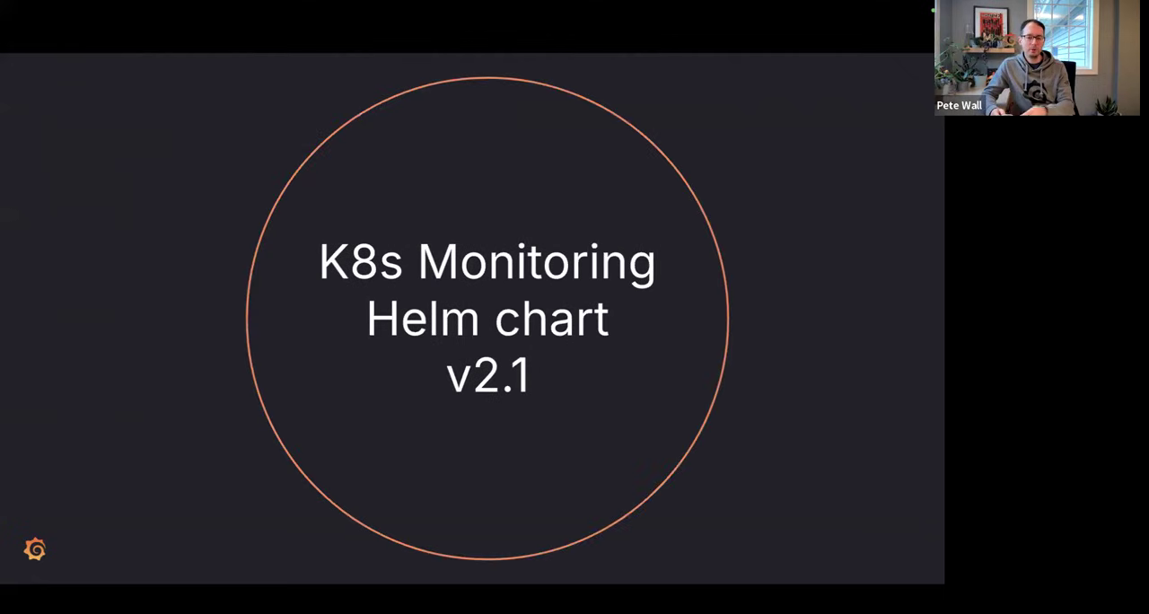
# Step: Advance past the v2.1 planning slide to the closing Q&A slide
pyautogui.press('Right')
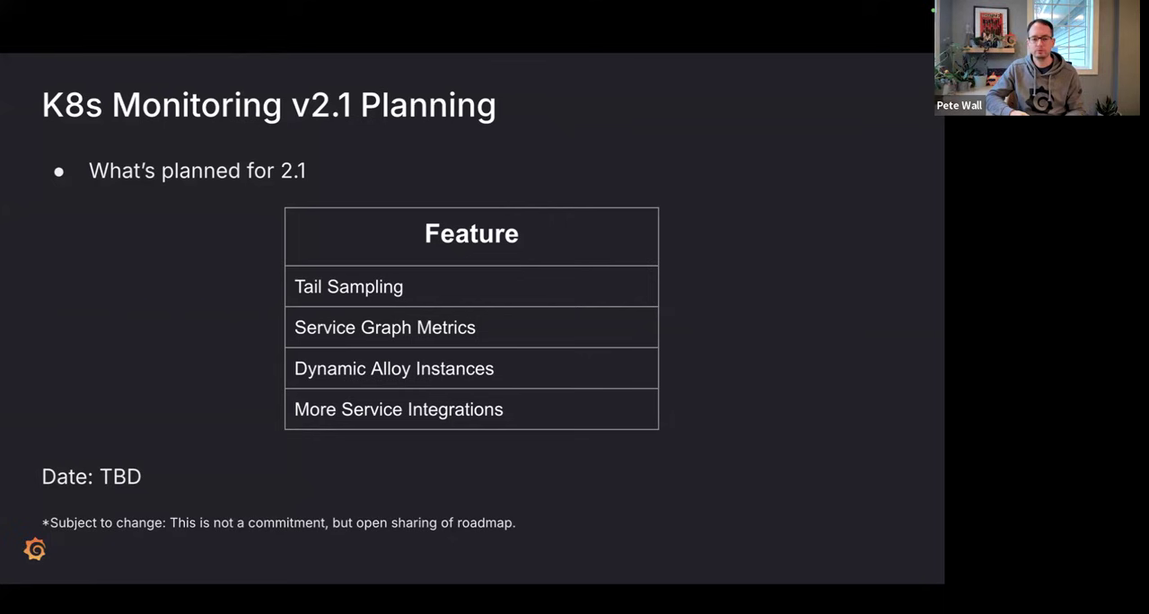
pyautogui.press('Right')
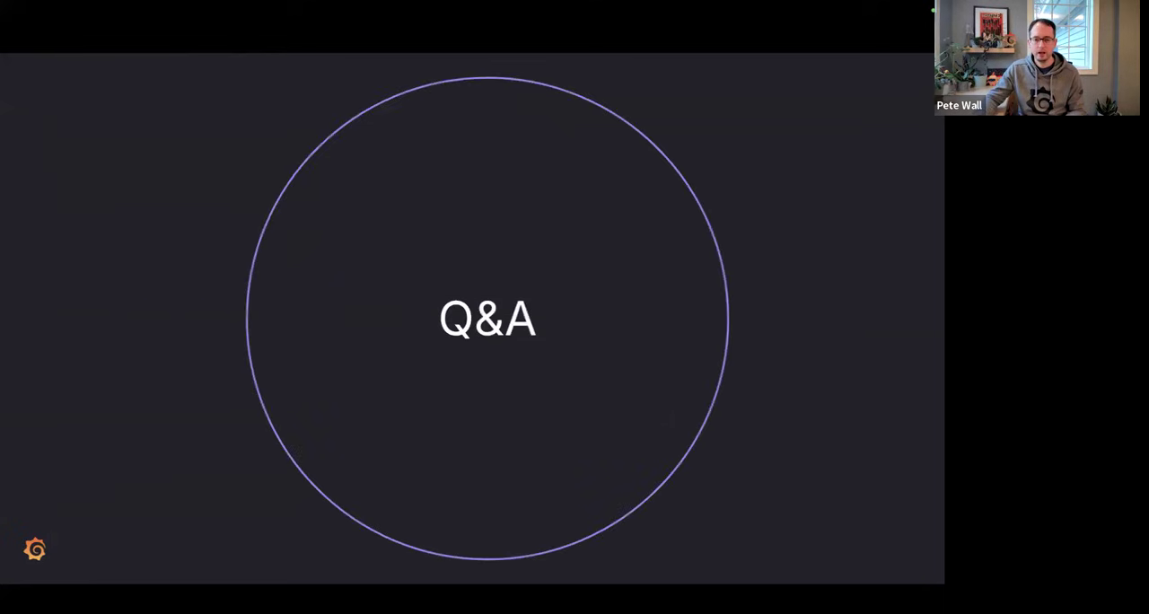